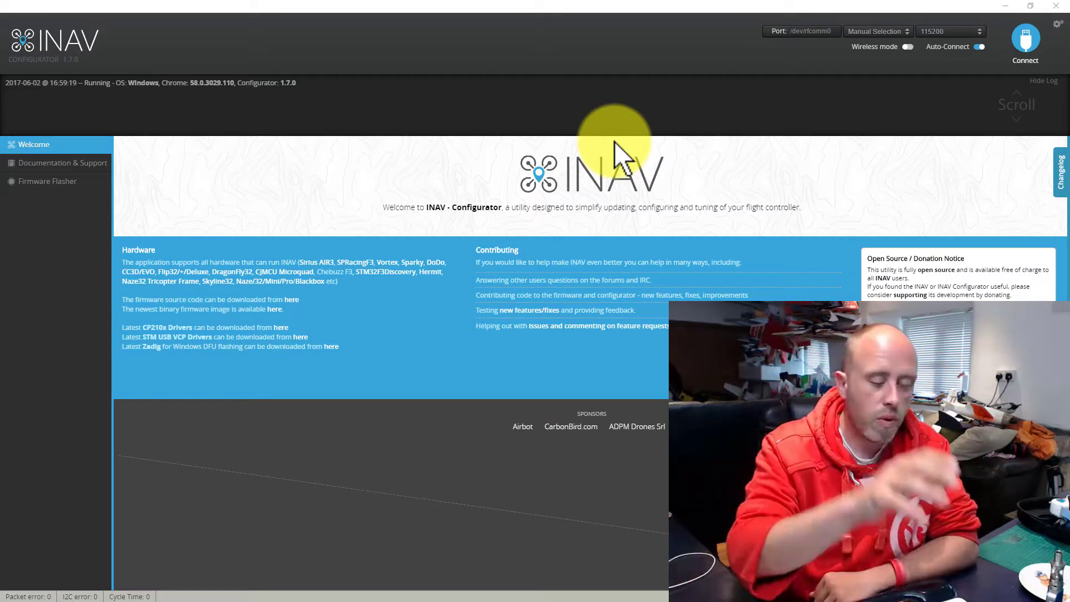
Connect to the first flight controller so its Setup overview appears
{"action": "left_click", "coordinate": [1025, 41]}
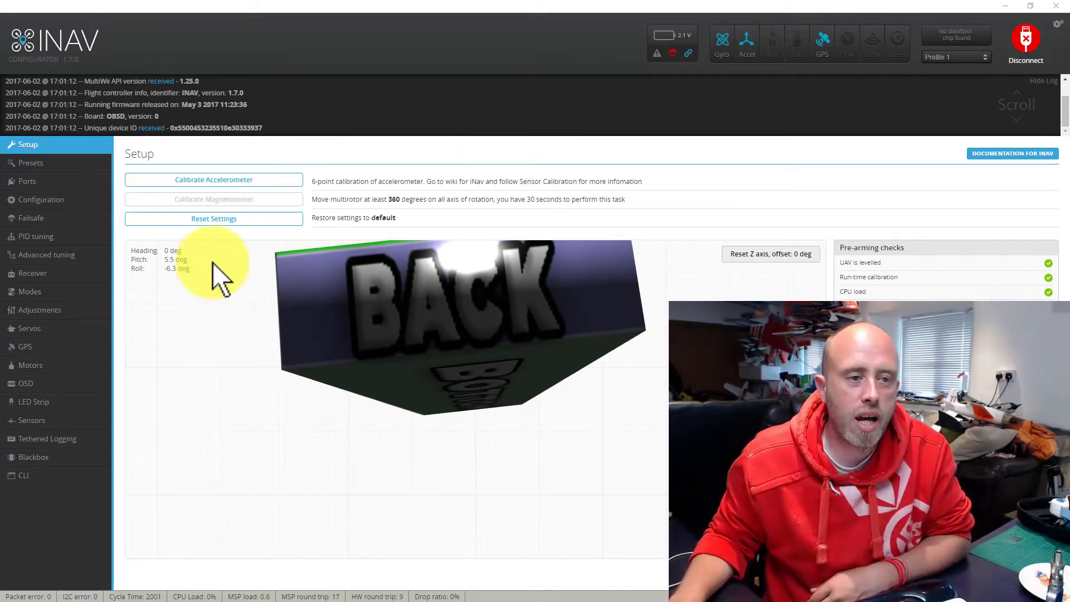
{"action": "mouse_move", "coordinate": [126, 348]}
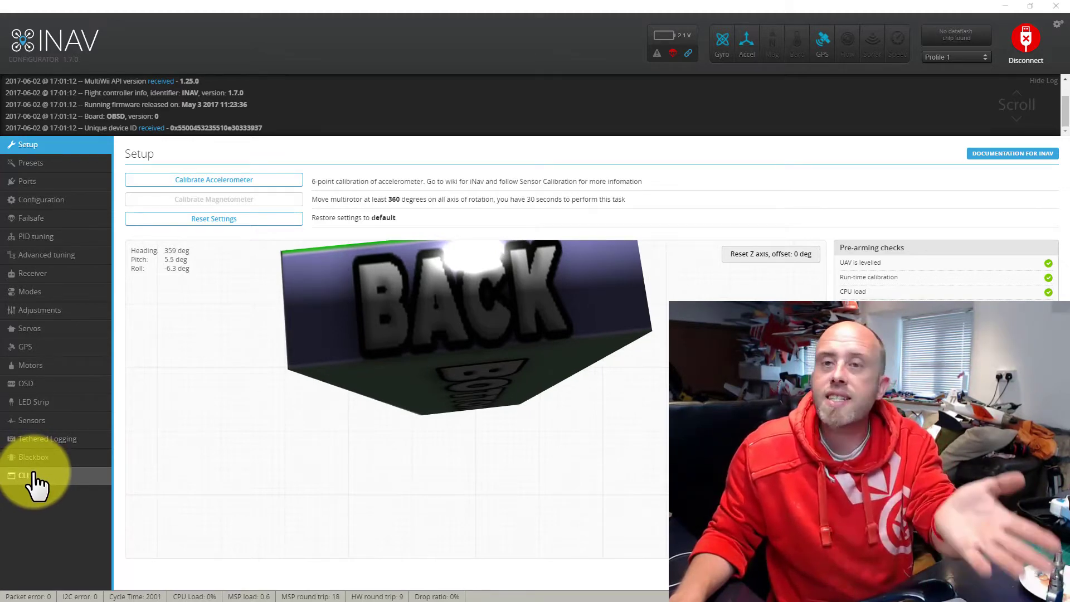
Run 'diff' in the first board's CLI to list its changed settings
{"action": "left_click", "coordinate": [23, 475]}
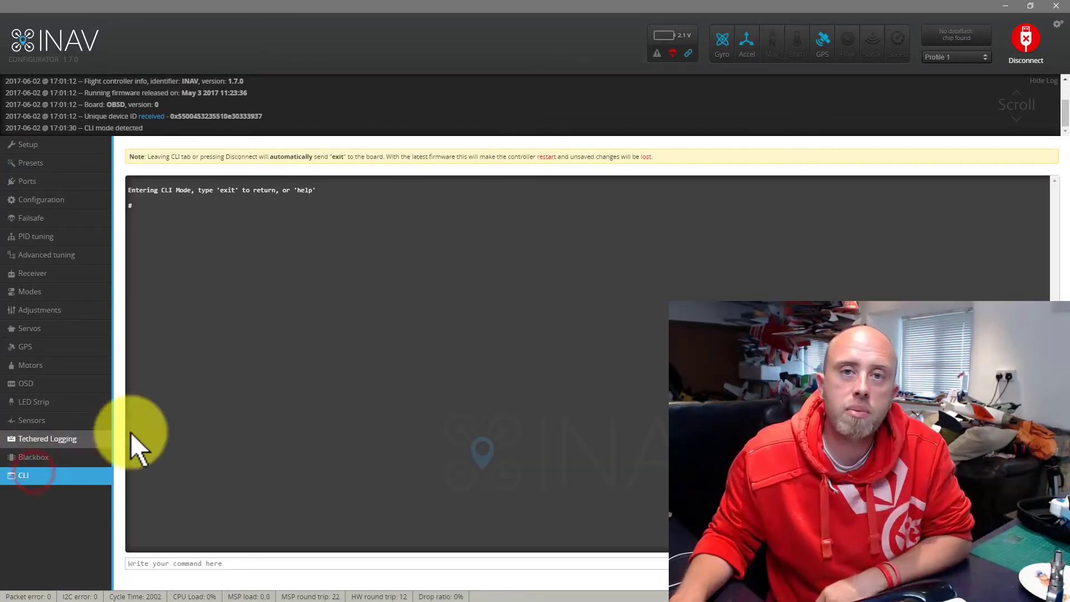
{"action": "mouse_move", "coordinate": [285, 381]}
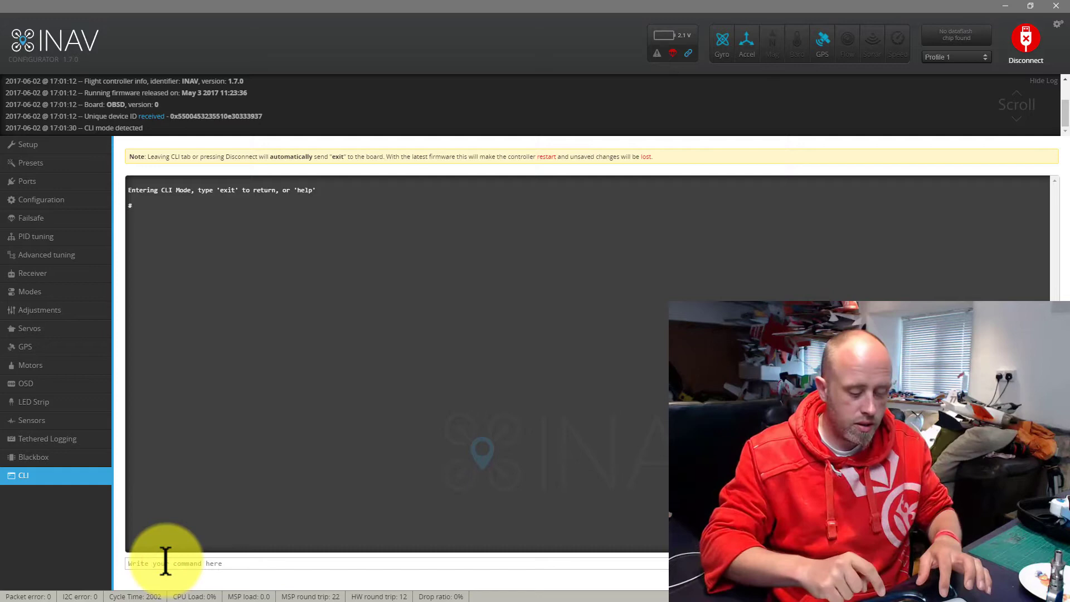
{"action": "type", "text": "diff"}
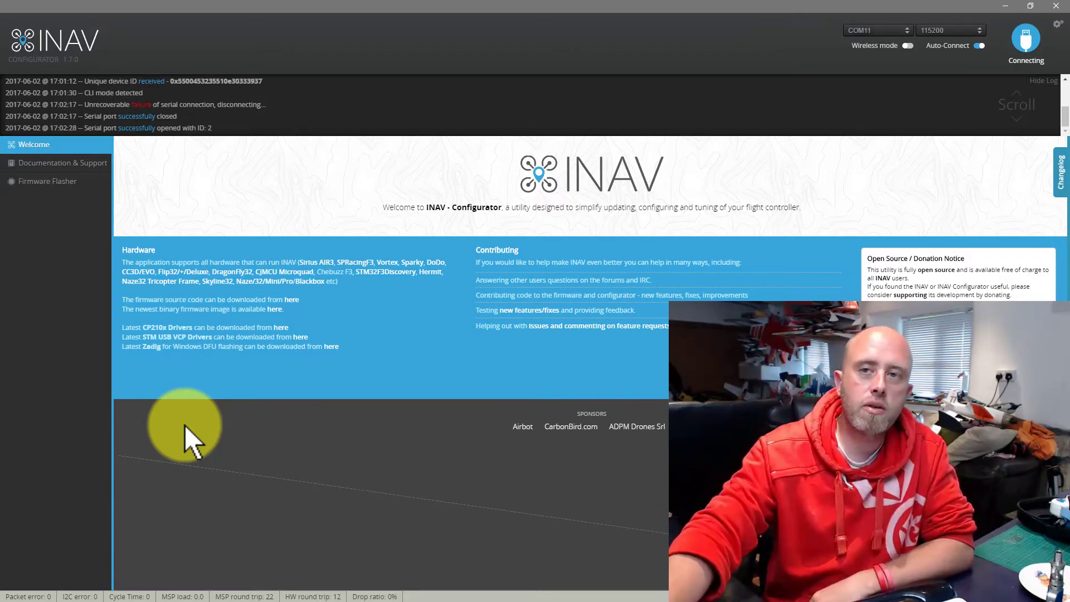
Connect to the second flight controller and enter its CLI
{"action": "left_click", "coordinate": [1026, 38]}
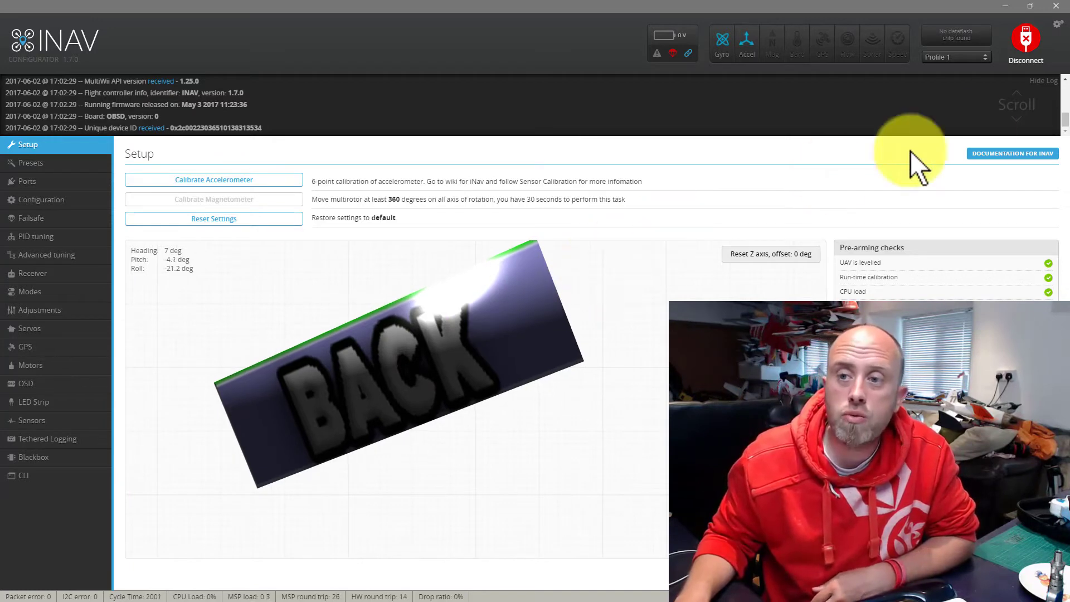
{"action": "left_click", "coordinate": [1043, 80]}
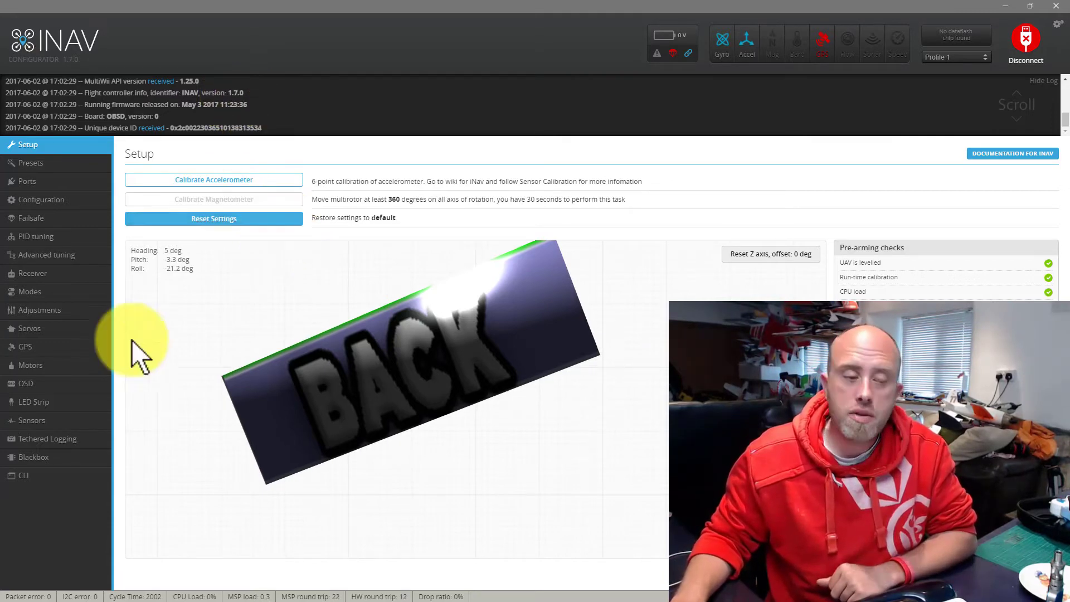
{"action": "left_click", "coordinate": [24, 474]}
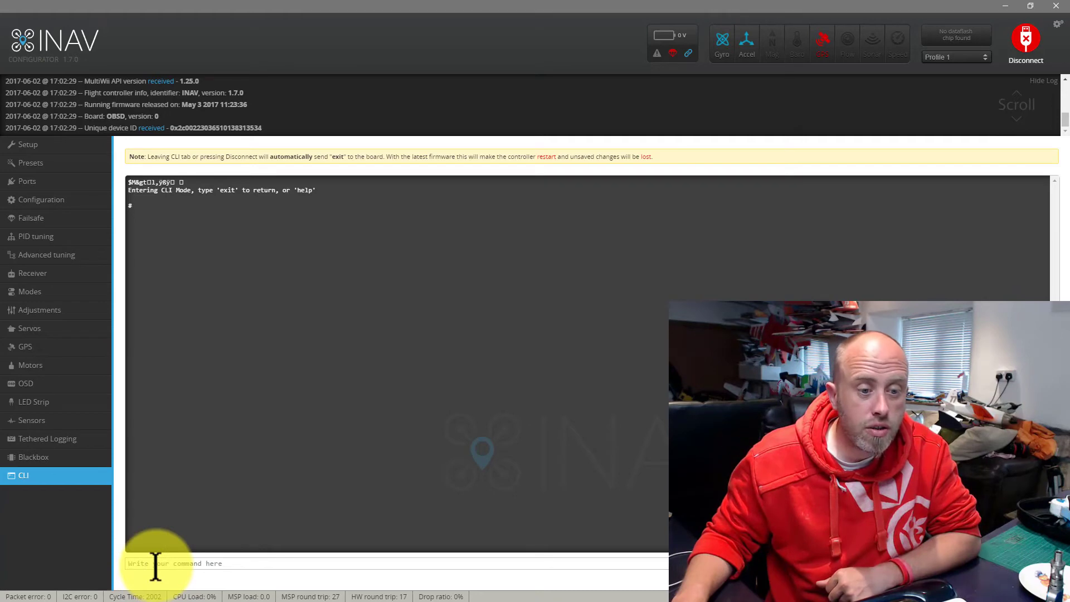
Paste the copied diff into the second board's CLI, applying gyro_sync ON and the aux ranges
{"action": "right_click", "coordinate": [157, 563]}
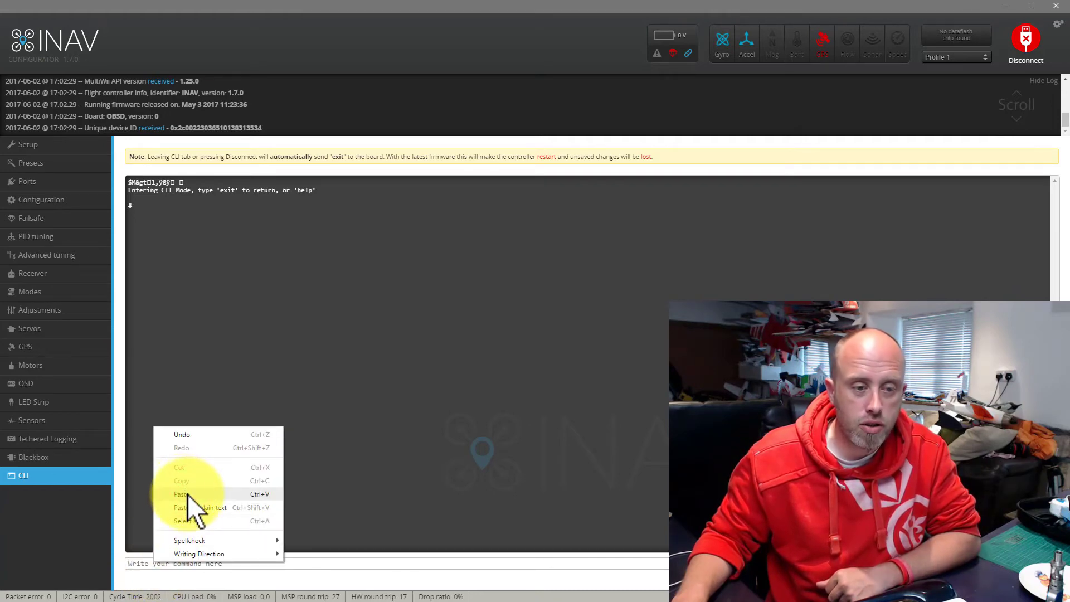
{"action": "left_click", "coordinate": [181, 493]}
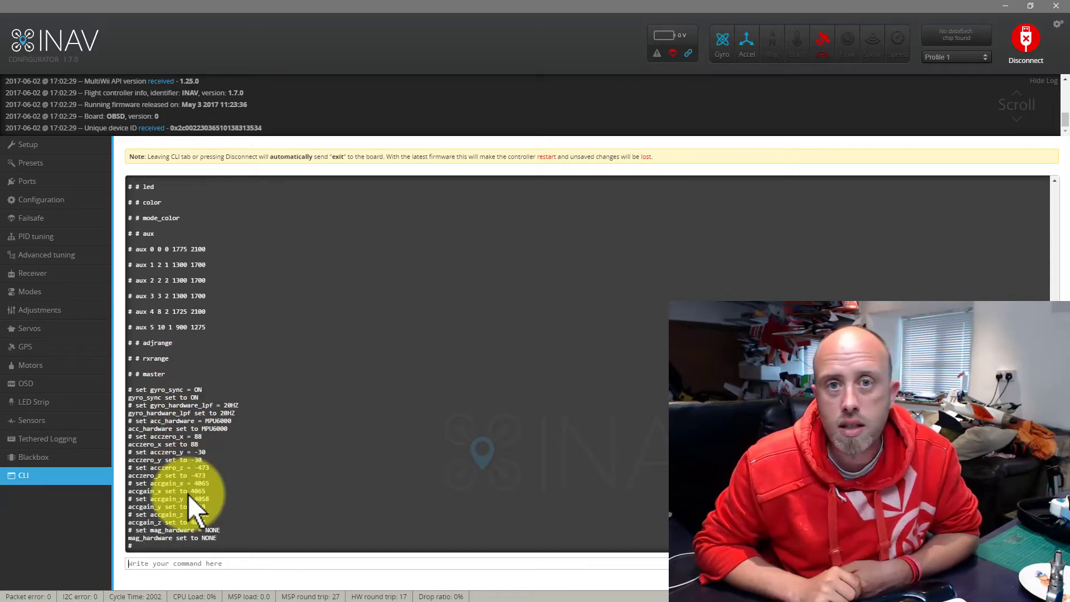
{"action": "scroll", "scroll_direction": "down", "scroll_amount": 3}
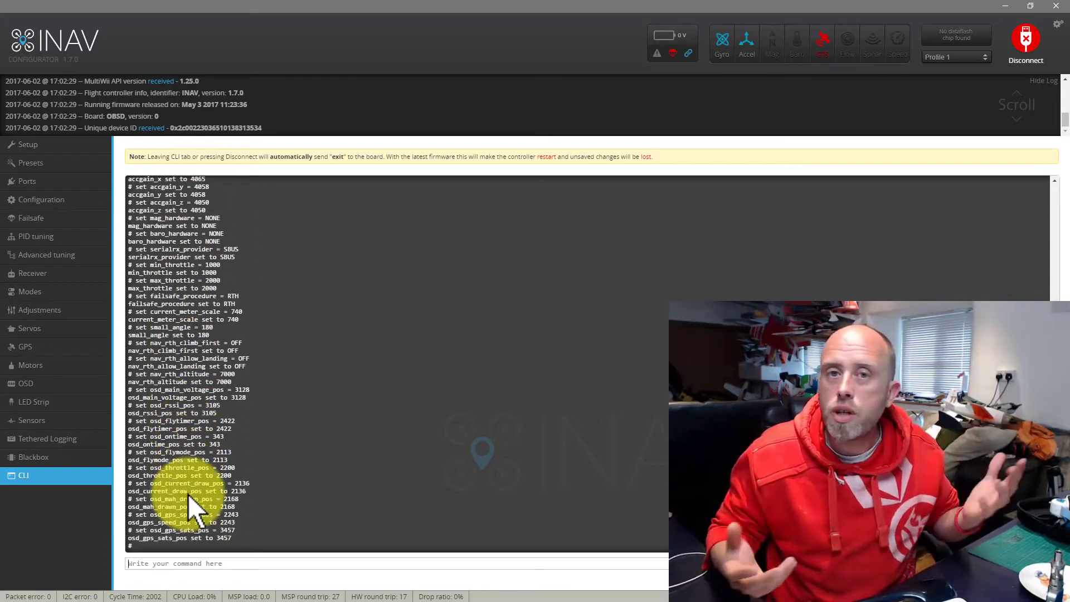
{"action": "scroll", "scroll_direction": "down", "scroll_amount": 3}
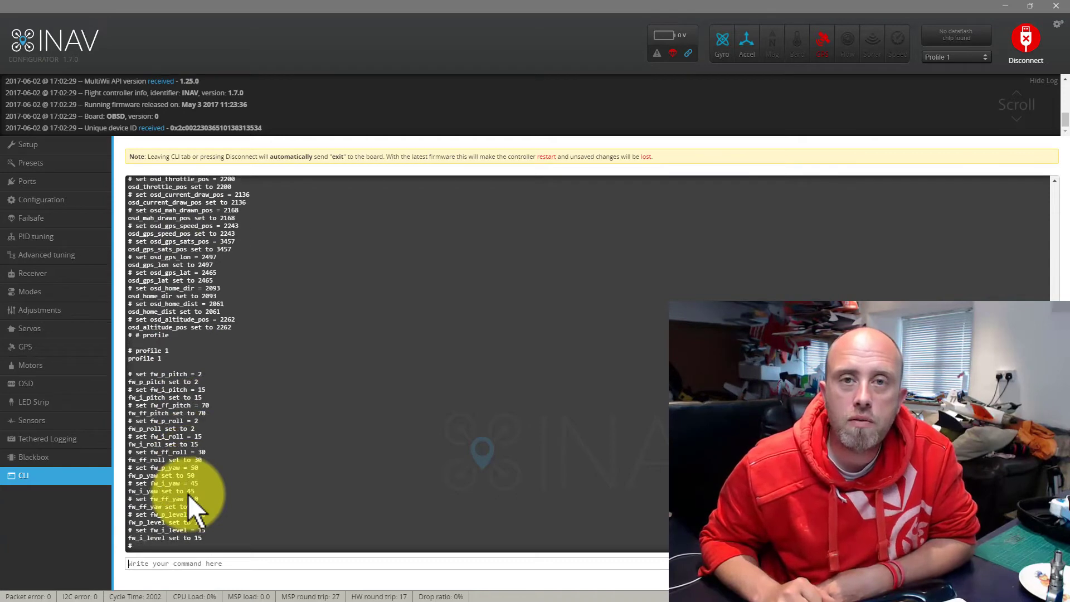
{"action": "scroll", "scroll_direction": "down", "scroll_amount": 3}
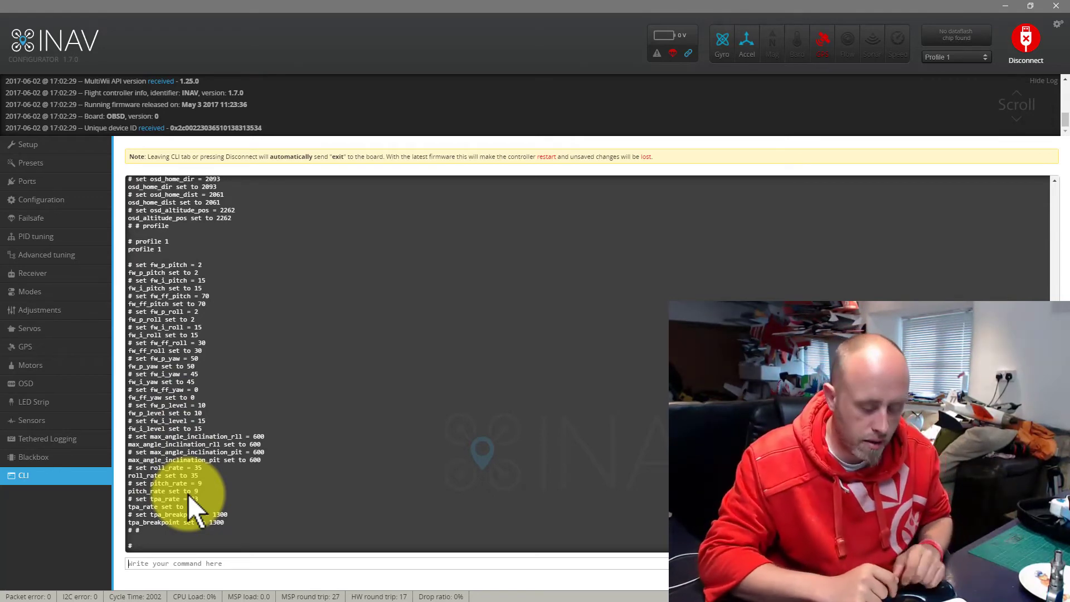
Save the settings on the second board, reconnect after reboot and start a new 'di' command in the CLI
{"action": "type", "text": "save"}
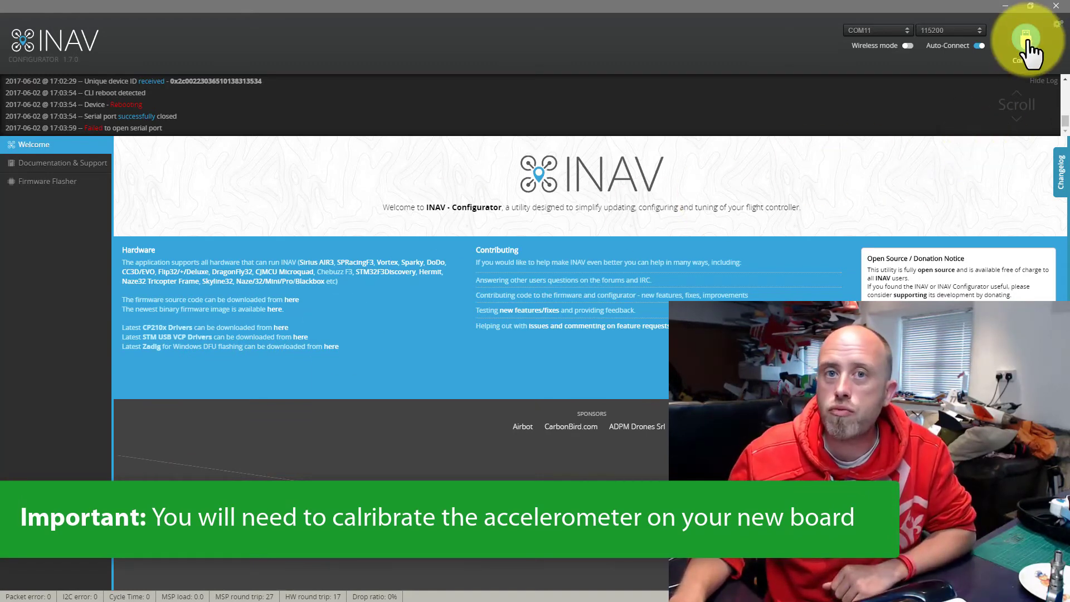
{"action": "left_click", "coordinate": [1026, 39]}
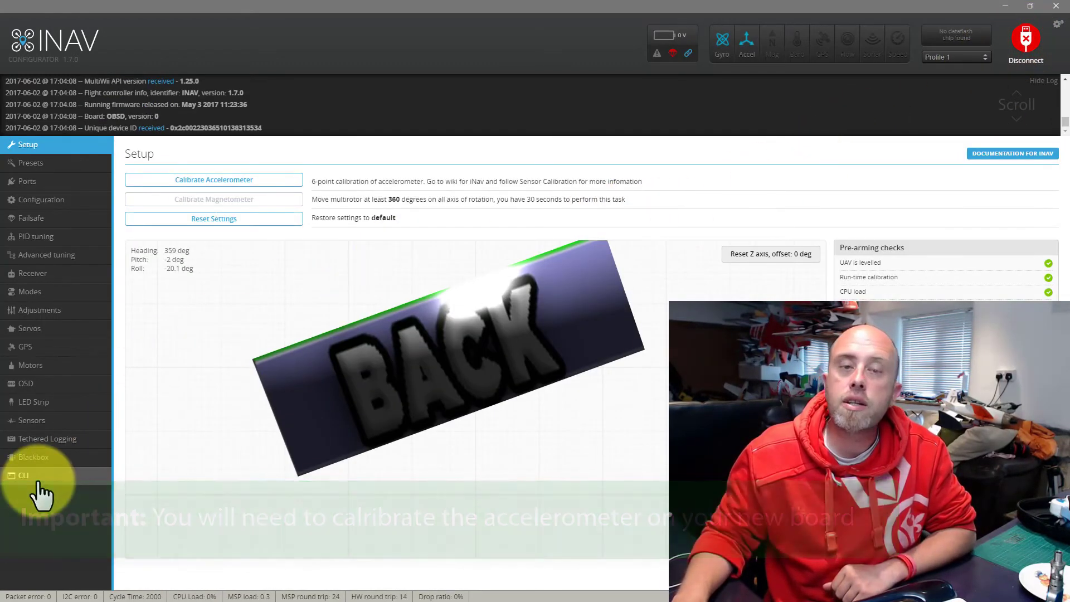
{"action": "left_click", "coordinate": [22, 475]}
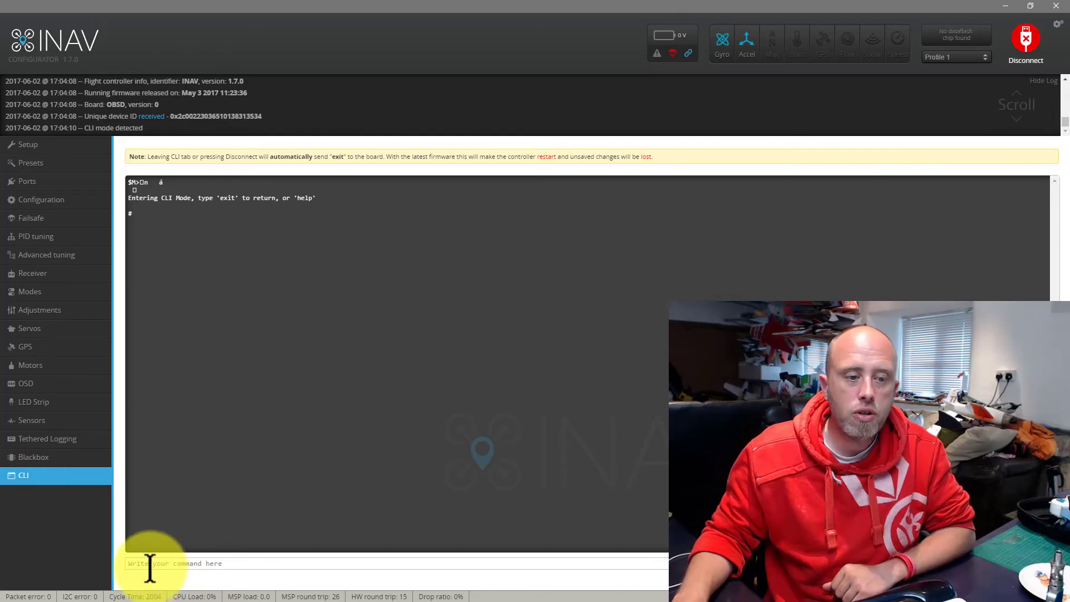
{"action": "type", "text": "di"}
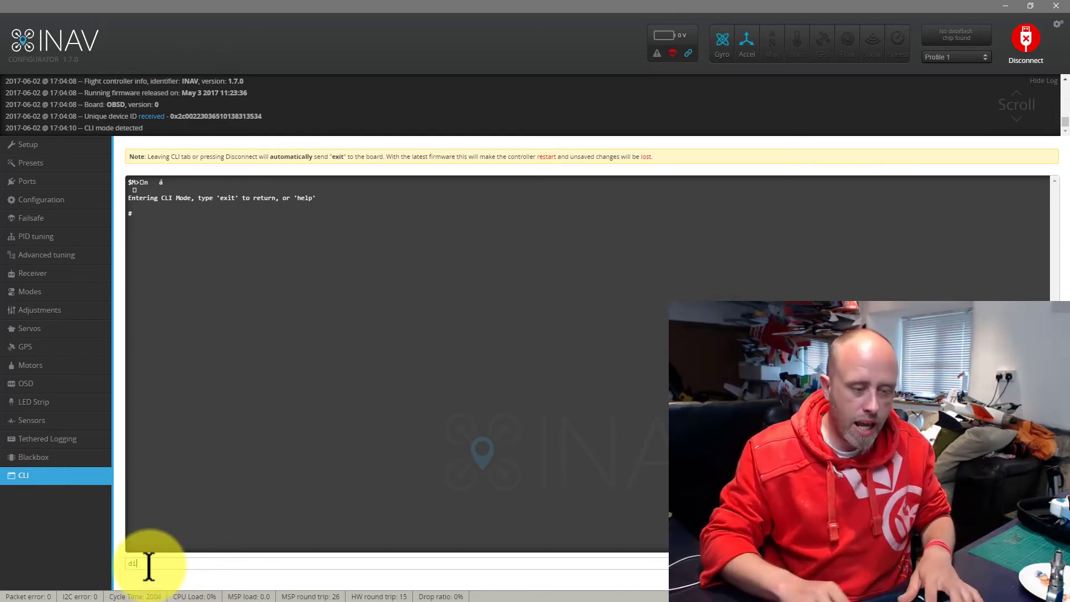